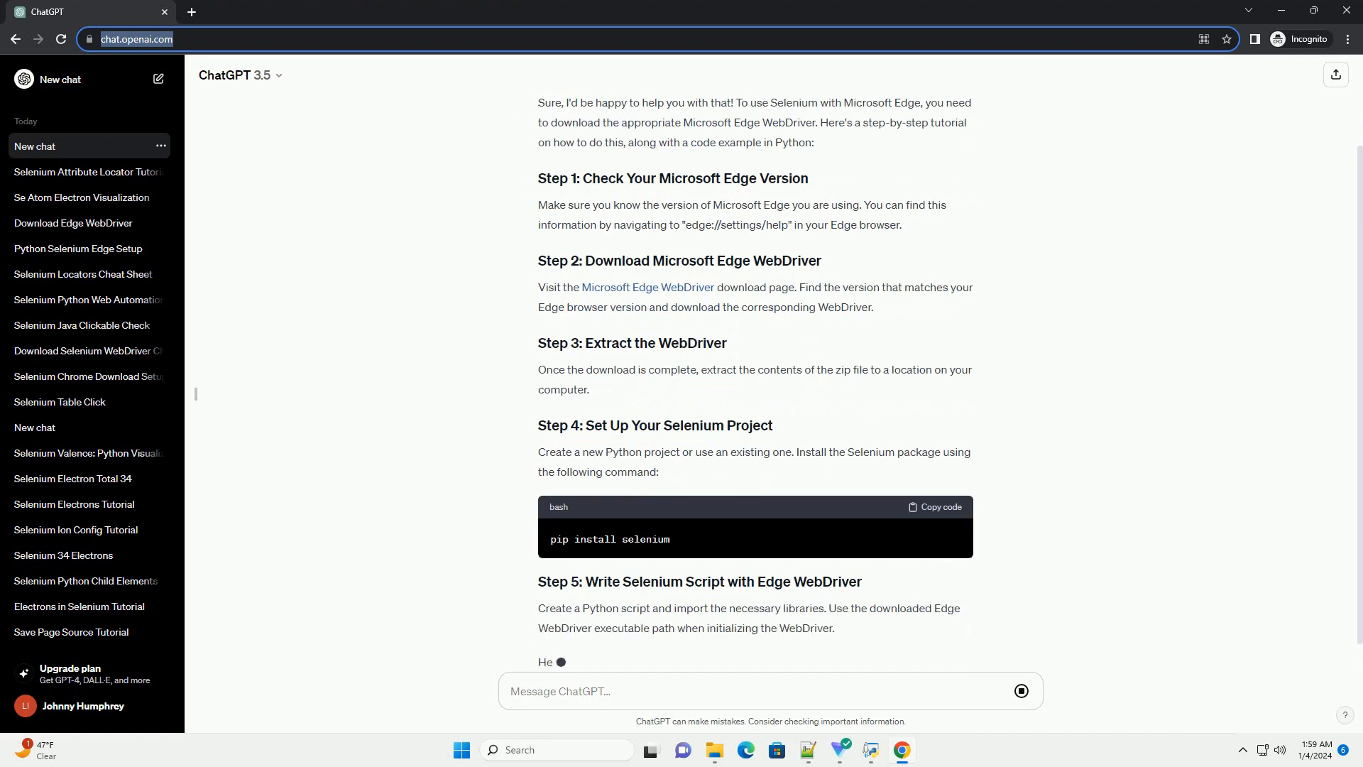
scroll("down", 3)
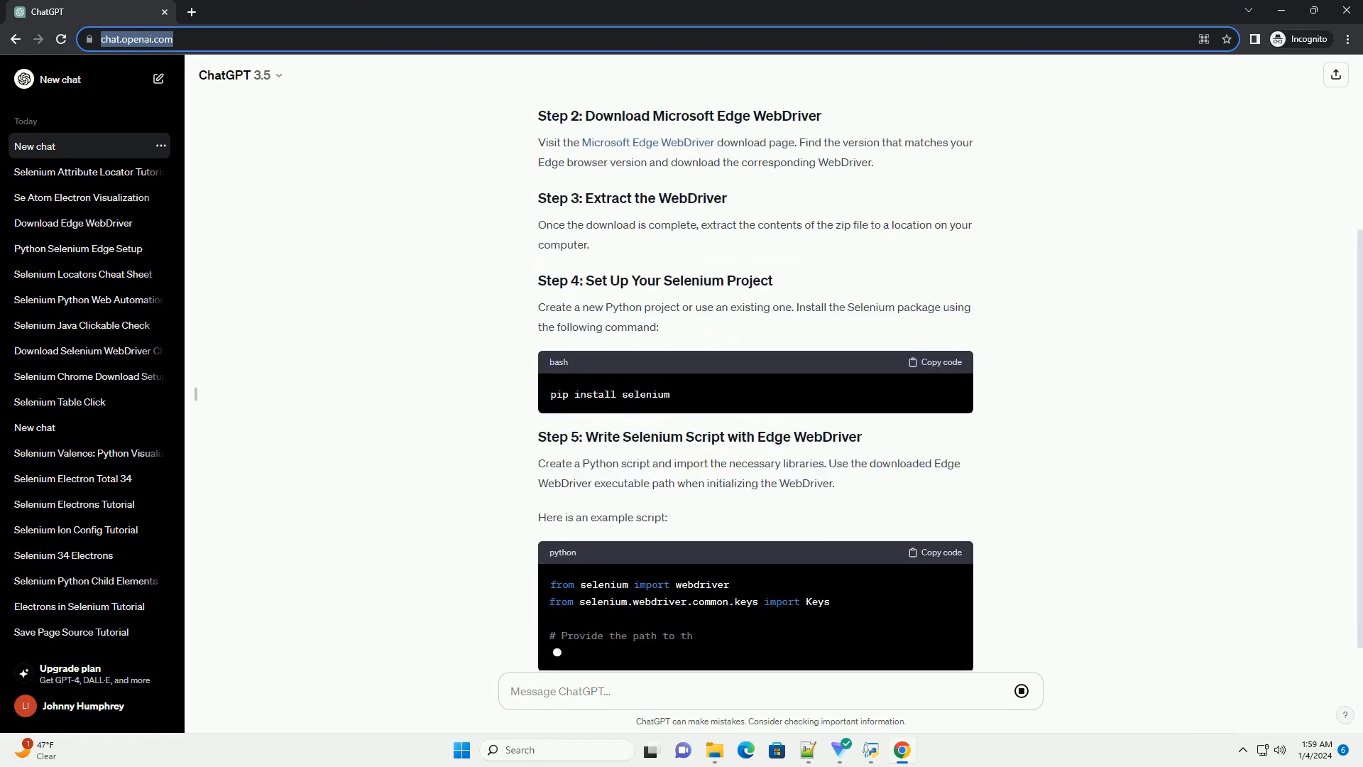
scroll("down", 3)
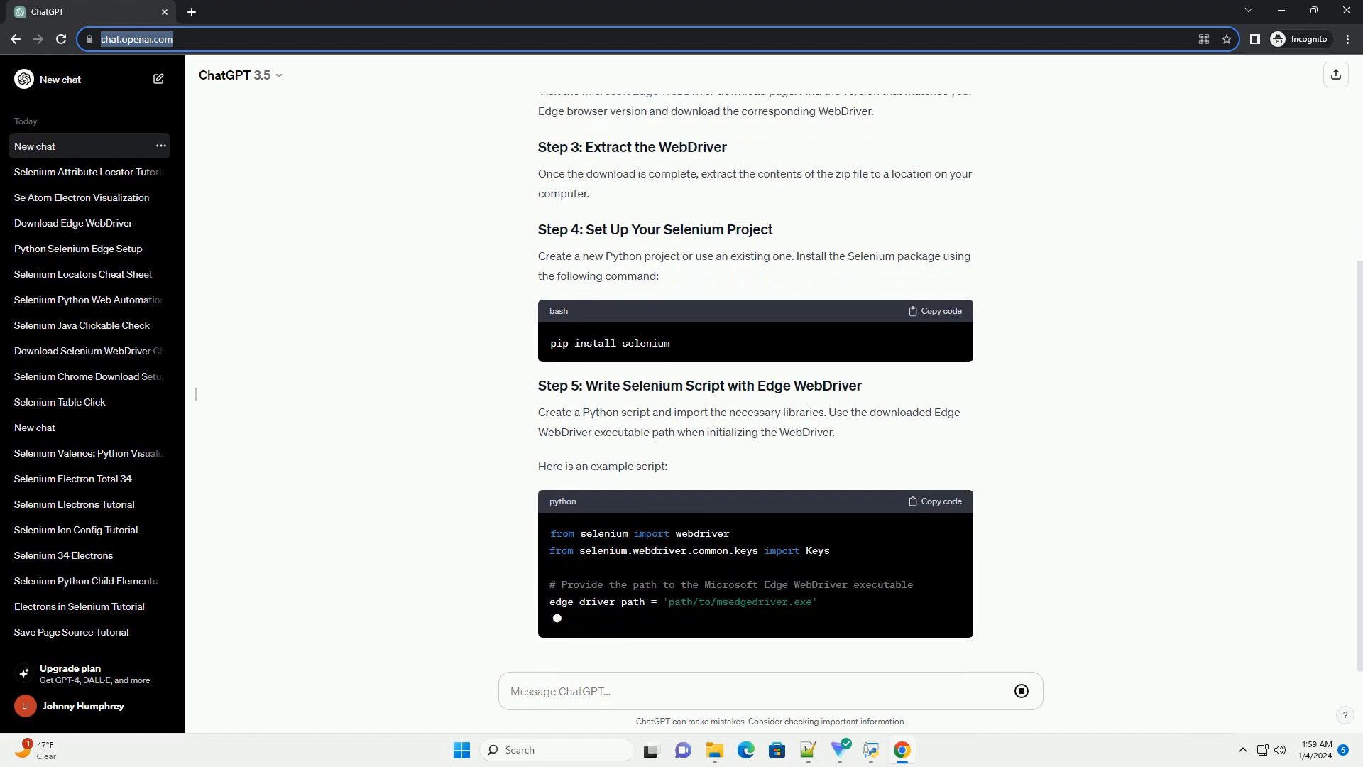
scroll("down", 3)
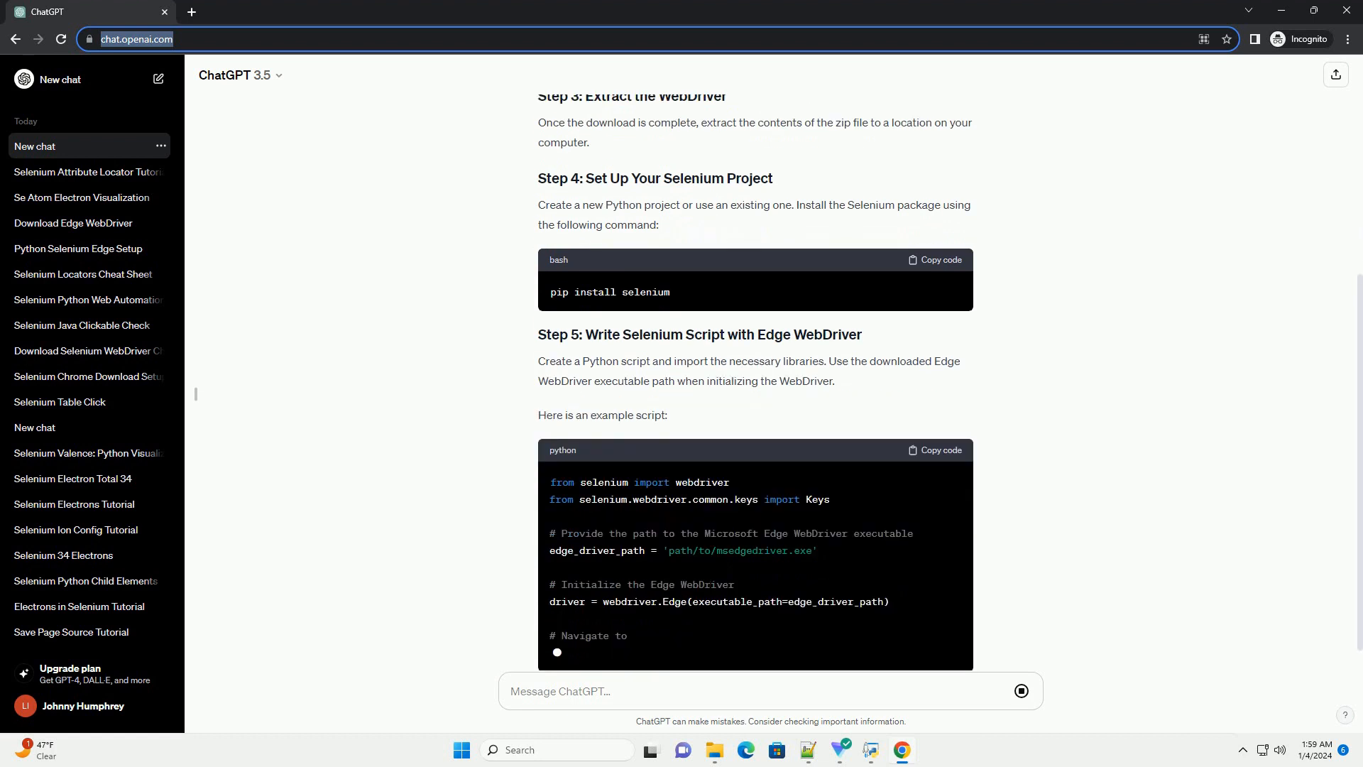
scroll("down", 3)
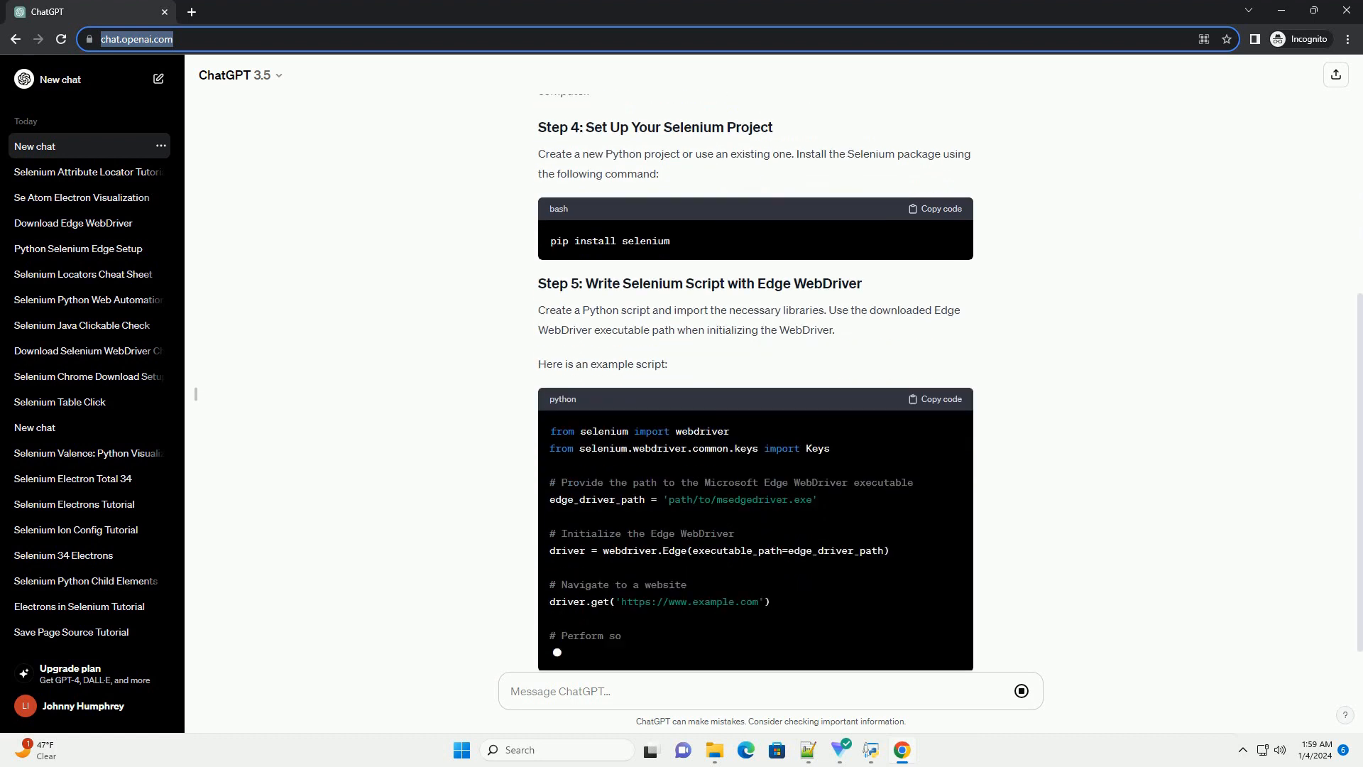
scroll("down", 3)
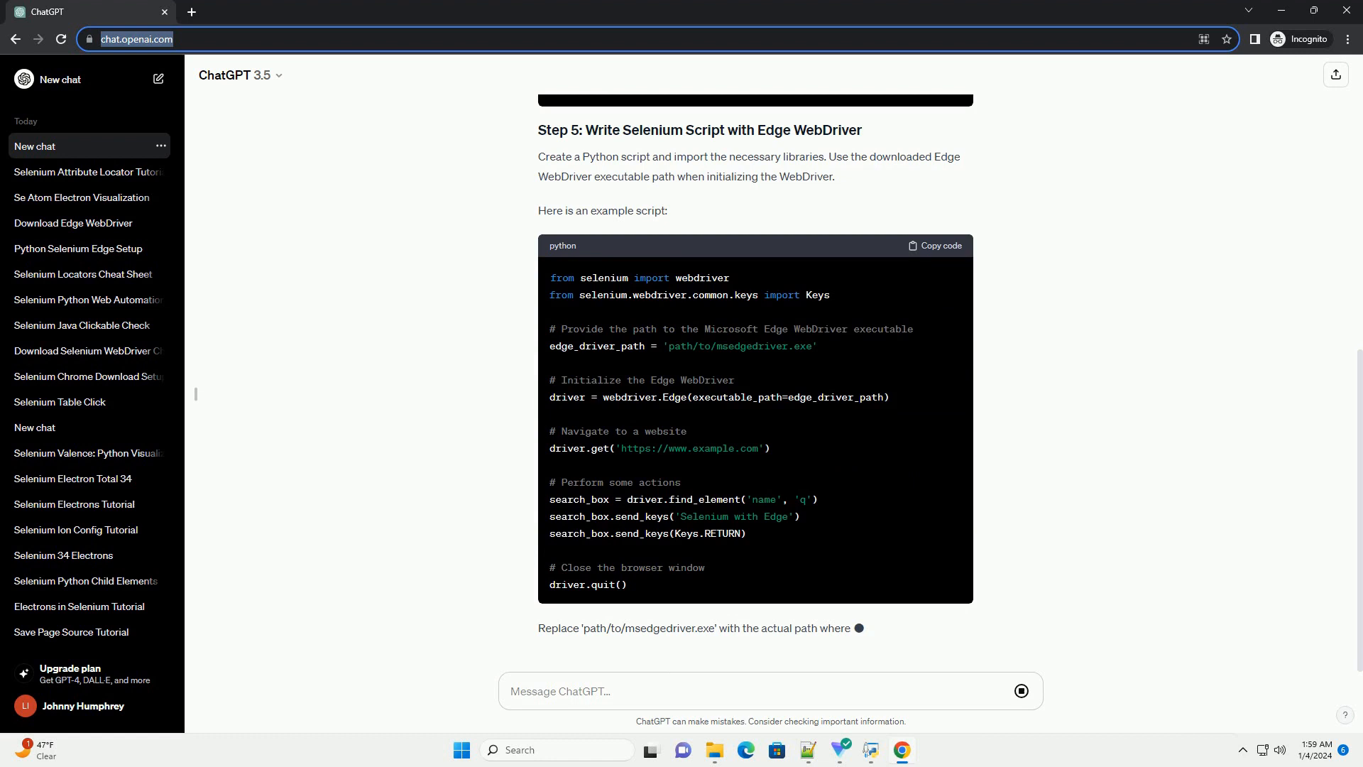
scroll("down", 3)
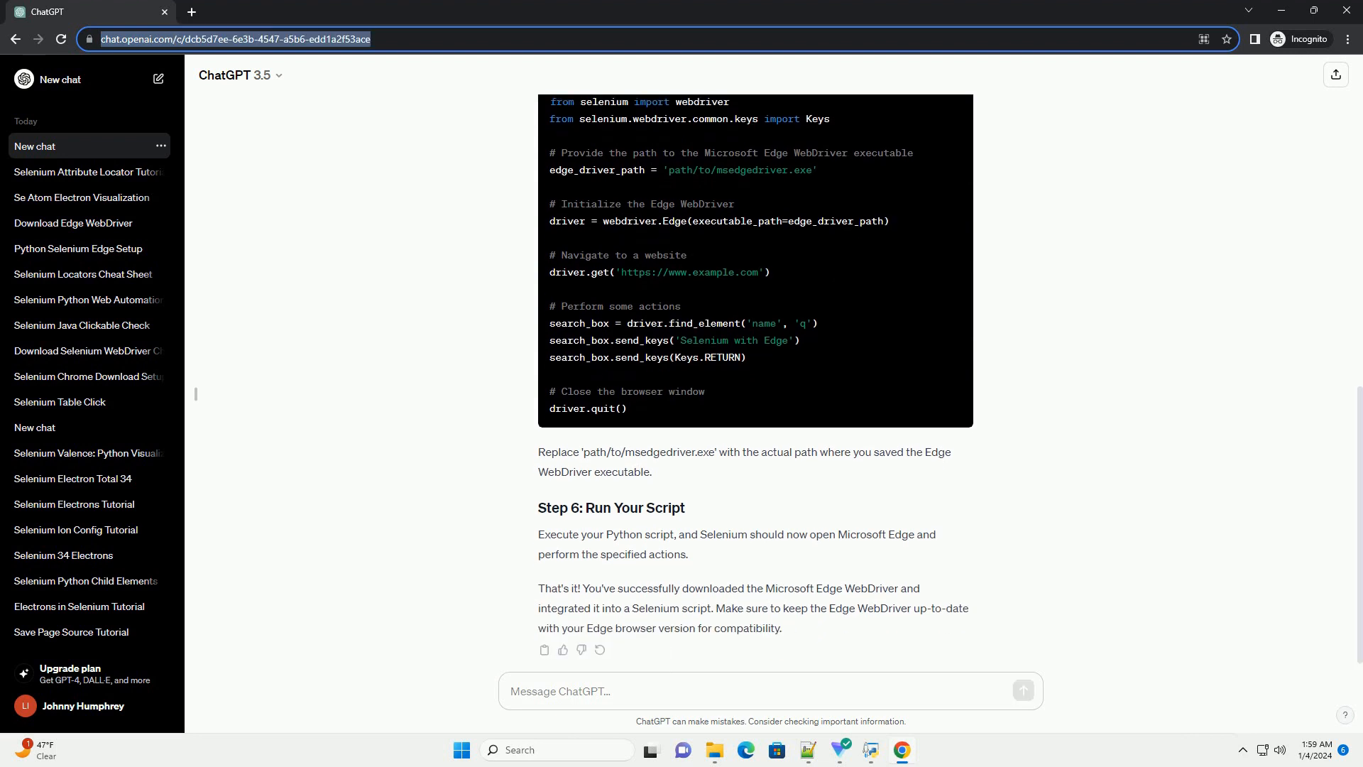
scroll("down", 3)
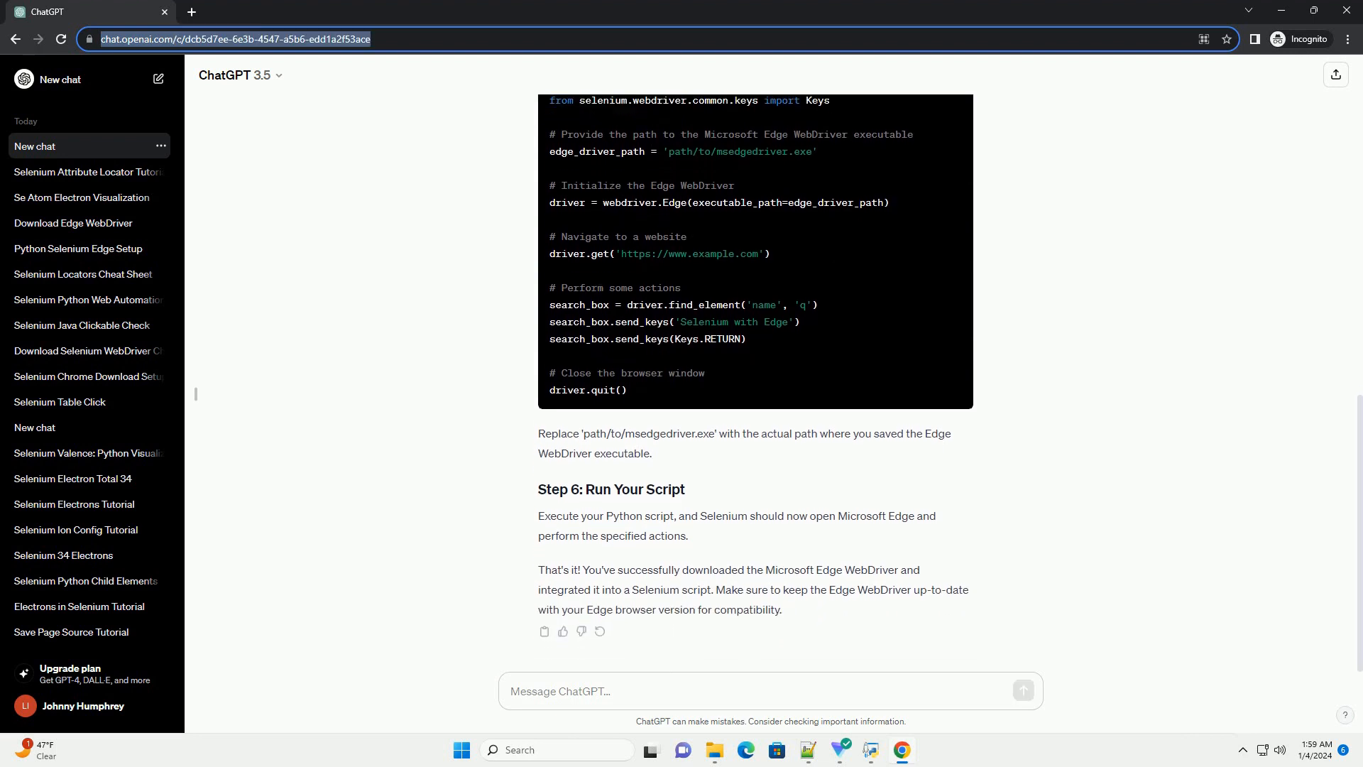